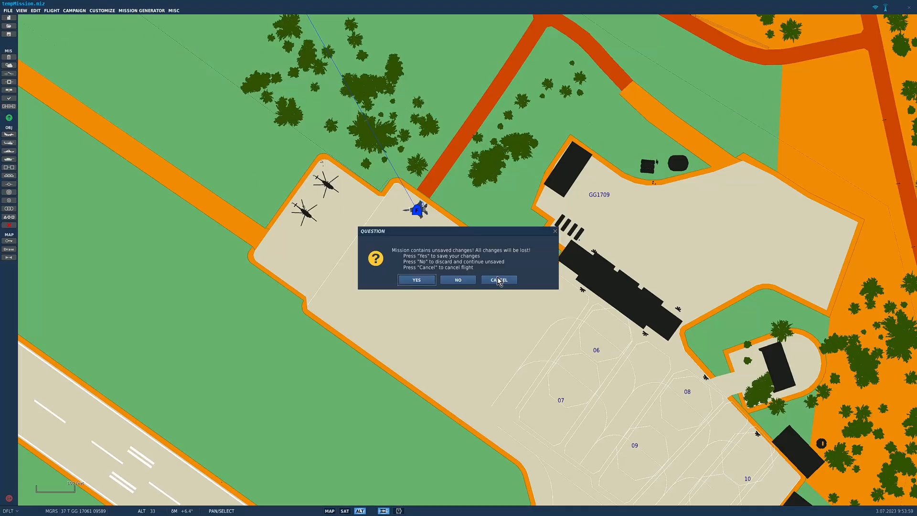
Cancel the unsaved-changes warning and select A/G on the cockpit MPD.
{"action": "left_click", "coordinate": [458, 280]}
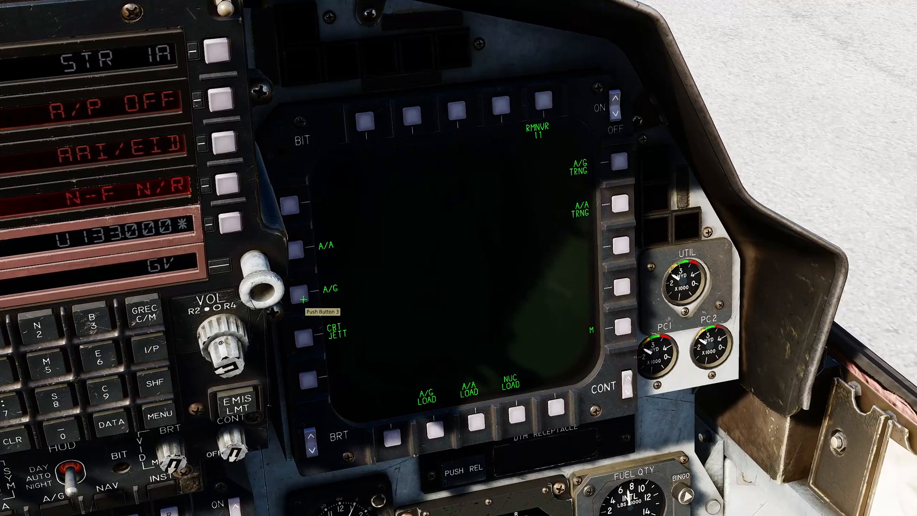
{"action": "left_click", "coordinate": [305, 287]}
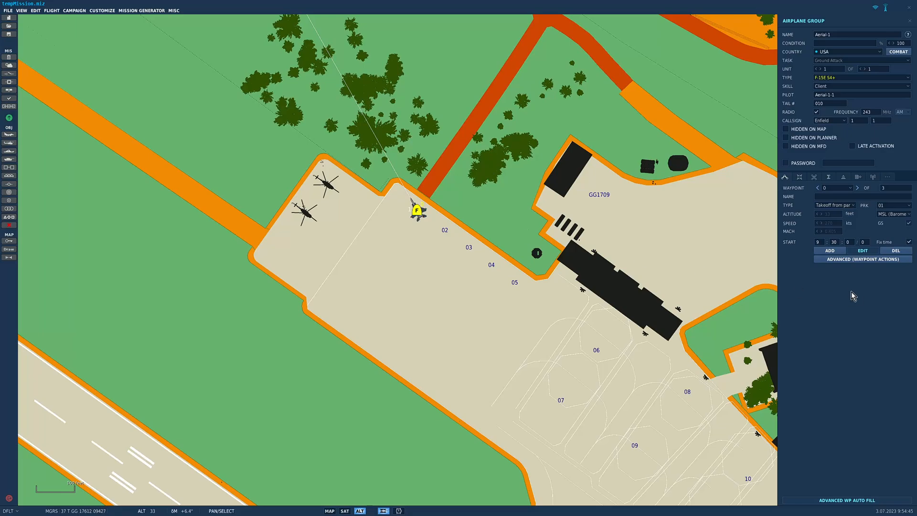
Select the F-15E group in the Mission Editor to show its properties panel.
{"action": "left_click", "coordinate": [833, 204]}
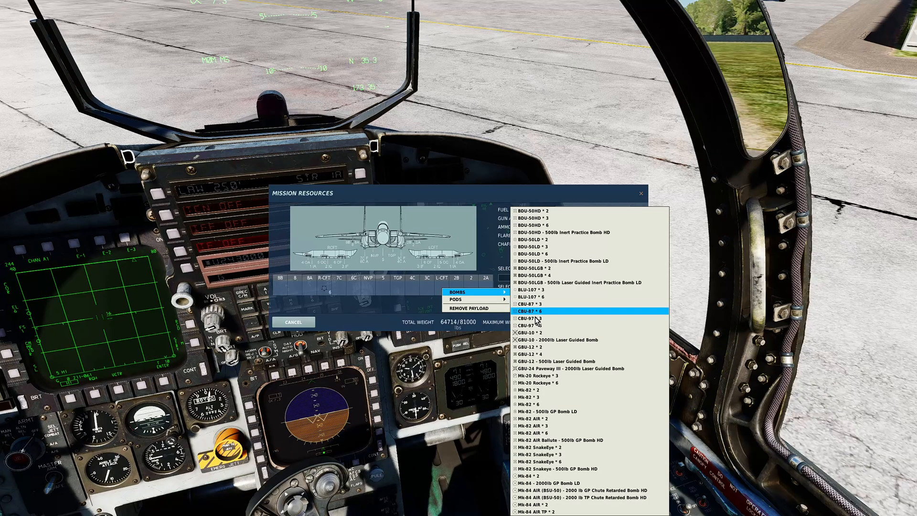
Load CBU-97 bombs onto the station and confirm the loadout with OK.
{"action": "left_click", "coordinate": [529, 310]}
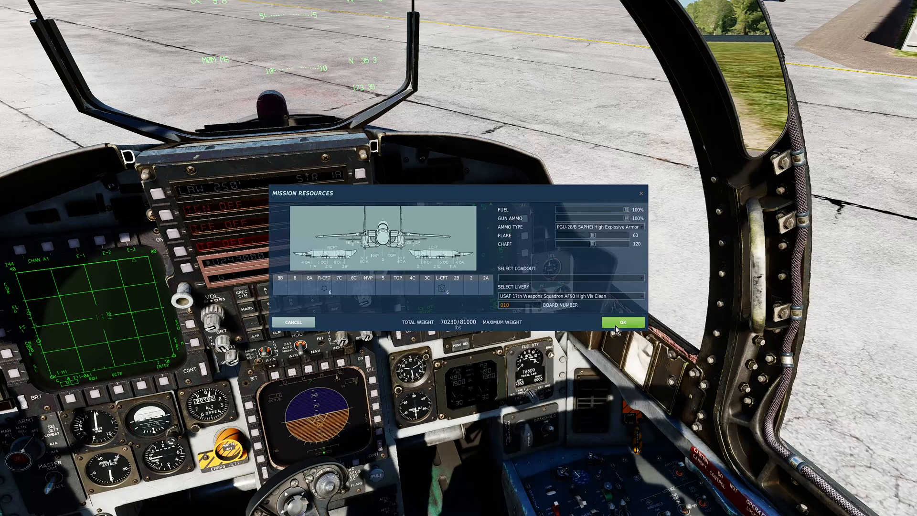
{"action": "left_click", "coordinate": [622, 322]}
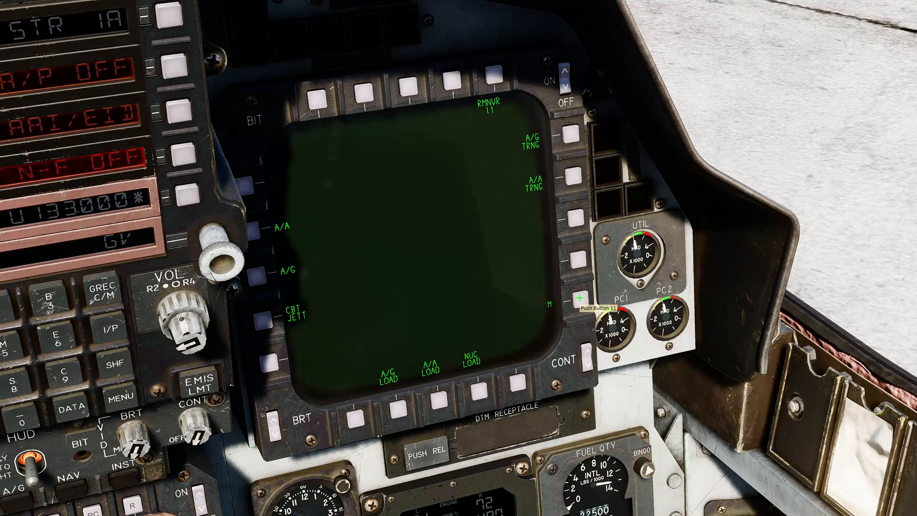
{"action": "mouse_move", "coordinate": [417, 371]}
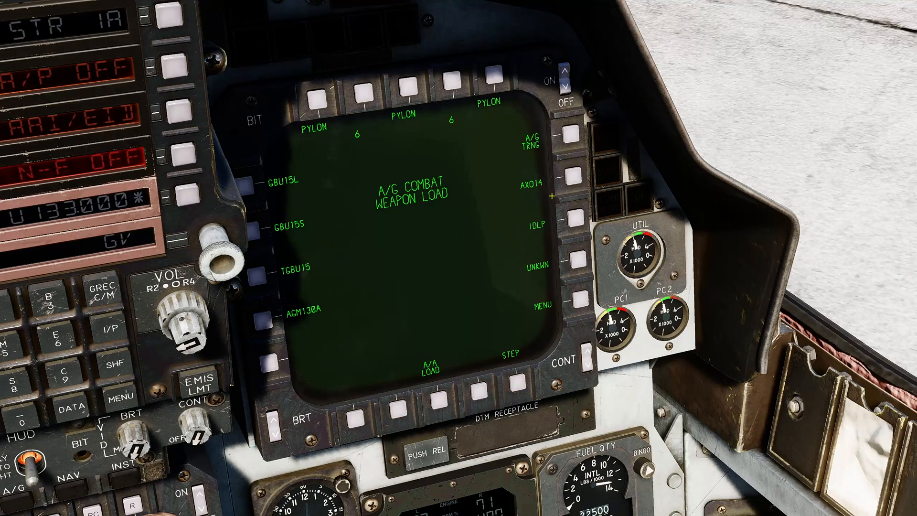
{"action": "mouse_move", "coordinate": [520, 382]}
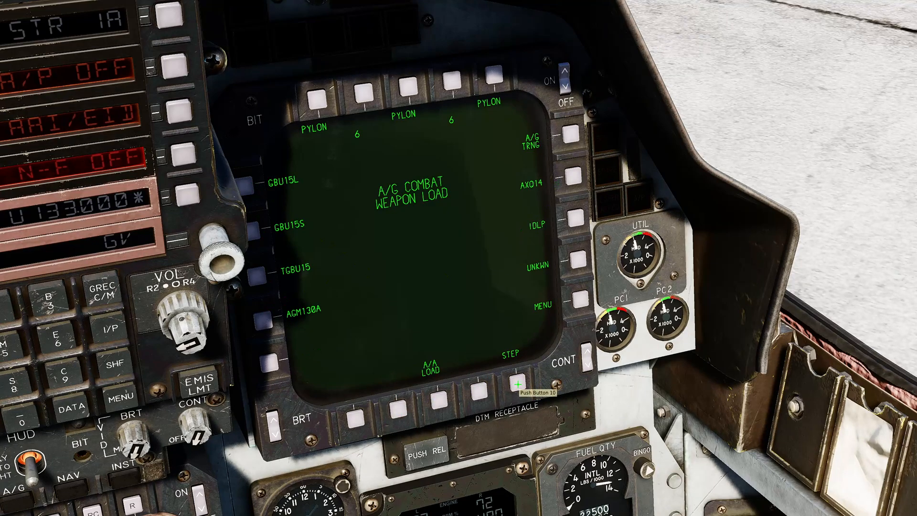
Step the A/G LOAD weapon list to the page containing CBU97.
{"action": "left_click", "coordinate": [520, 388]}
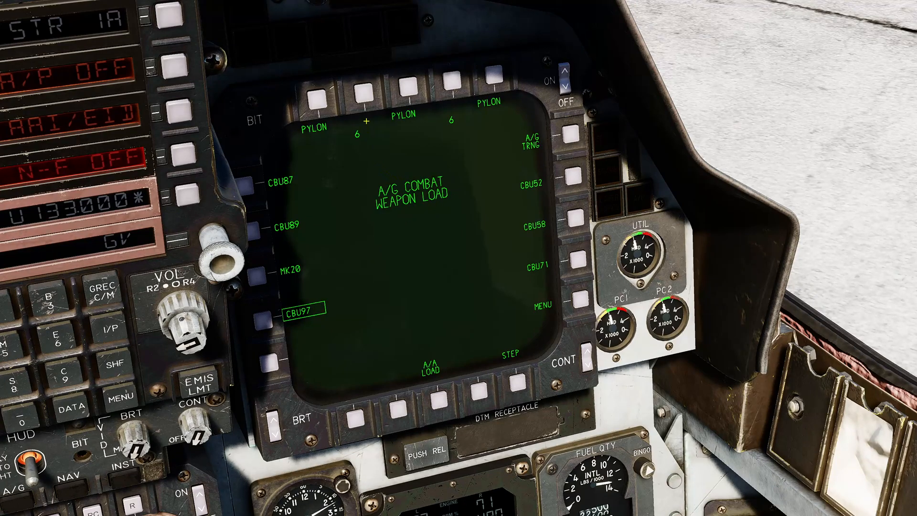
Assign CBU97 to a pylon and set its fuze to 1.92 s with adjusted burst altitude.
{"action": "left_click", "coordinate": [363, 95]}
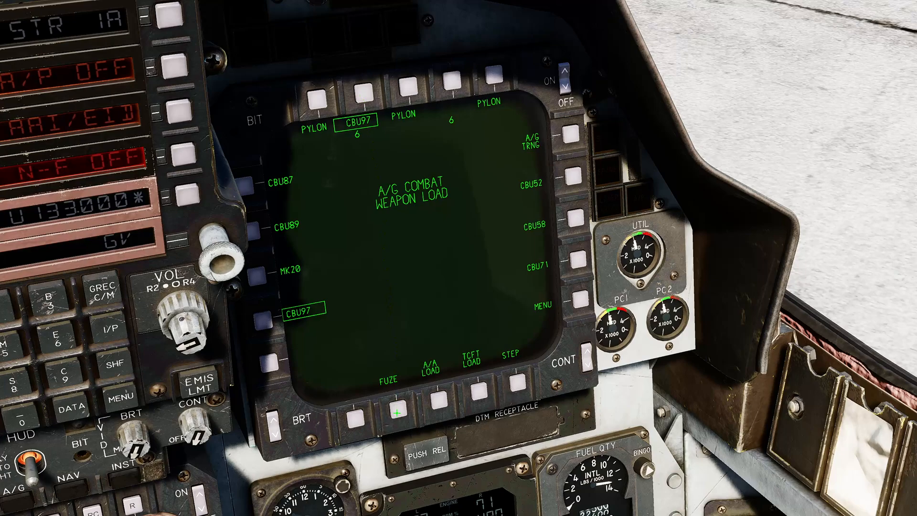
{"action": "left_click", "coordinate": [387, 400]}
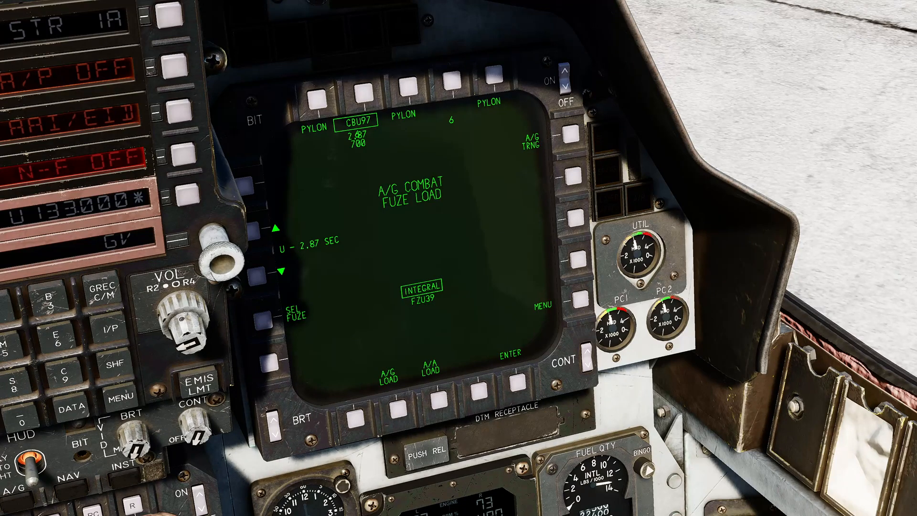
{"action": "left_click", "coordinate": [264, 323]}
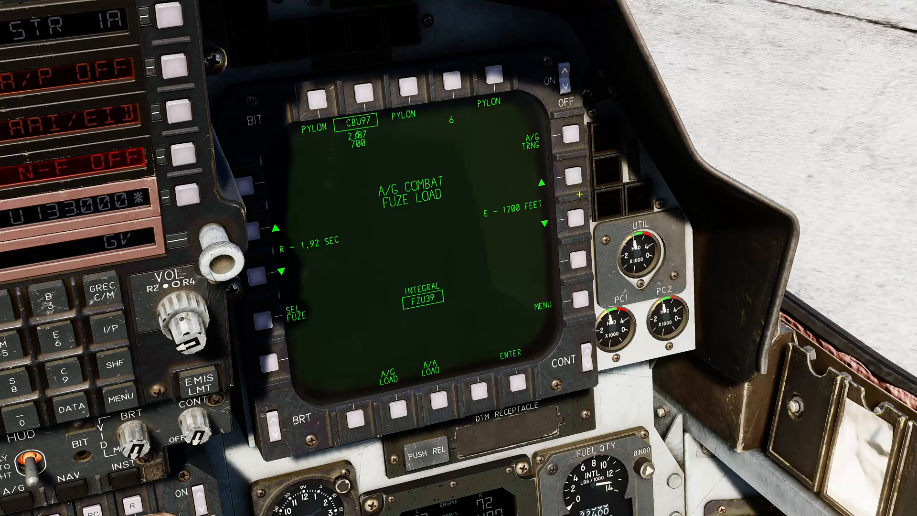
{"action": "left_click", "coordinate": [569, 221]}
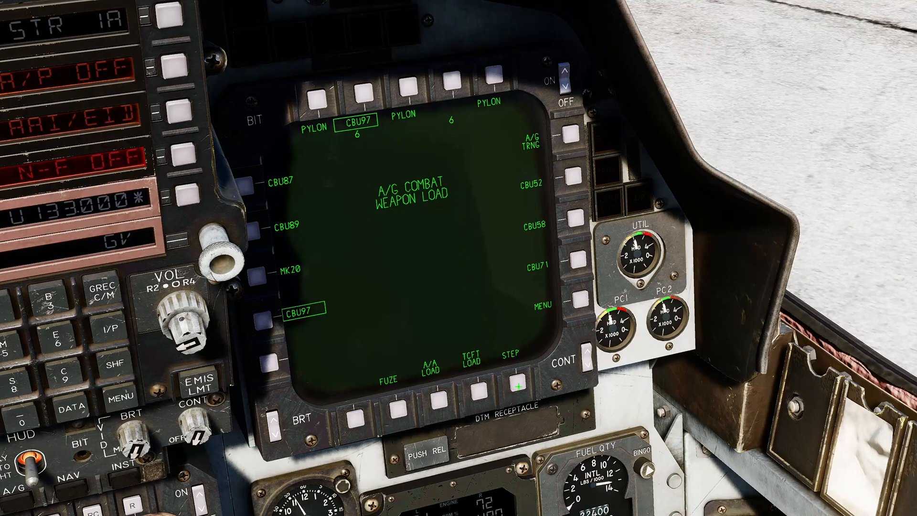
Step the weapon list to the page containing BLU107 for the second pylon.
{"action": "left_click", "coordinate": [514, 385]}
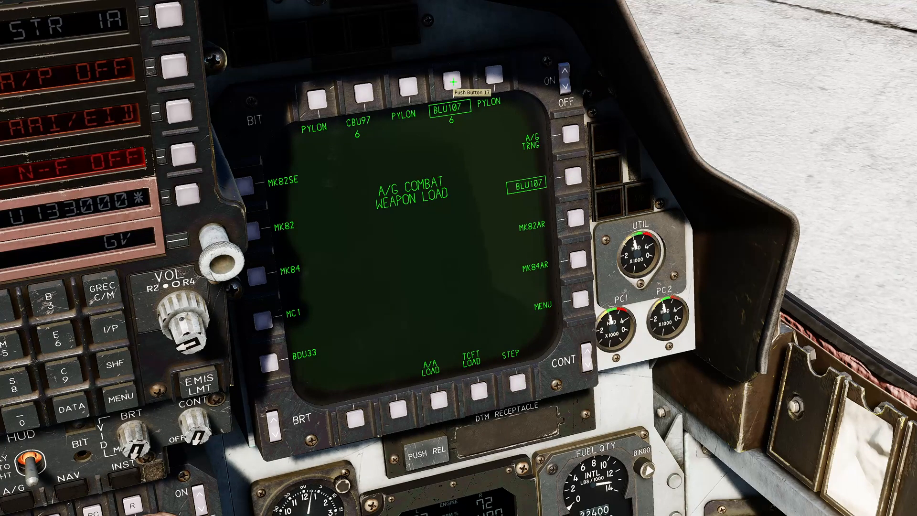
{"action": "mouse_move", "coordinate": [400, 420]}
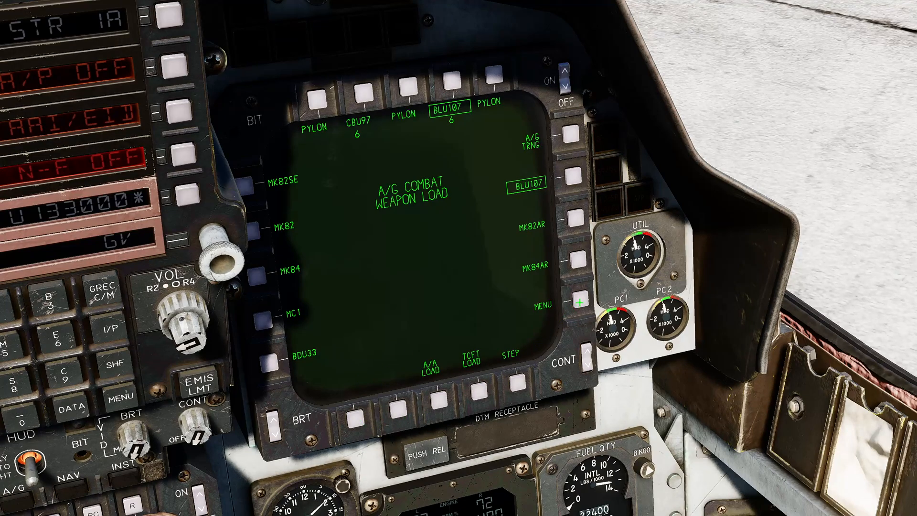
Show the A/G delivery page and select CBU97 as the active weapon.
{"action": "left_click", "coordinate": [571, 298]}
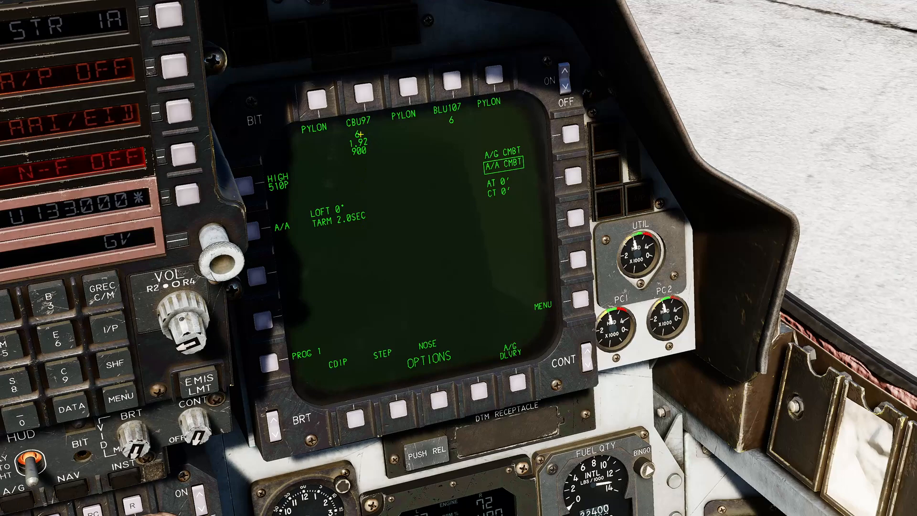
{"action": "left_click", "coordinate": [366, 91]}
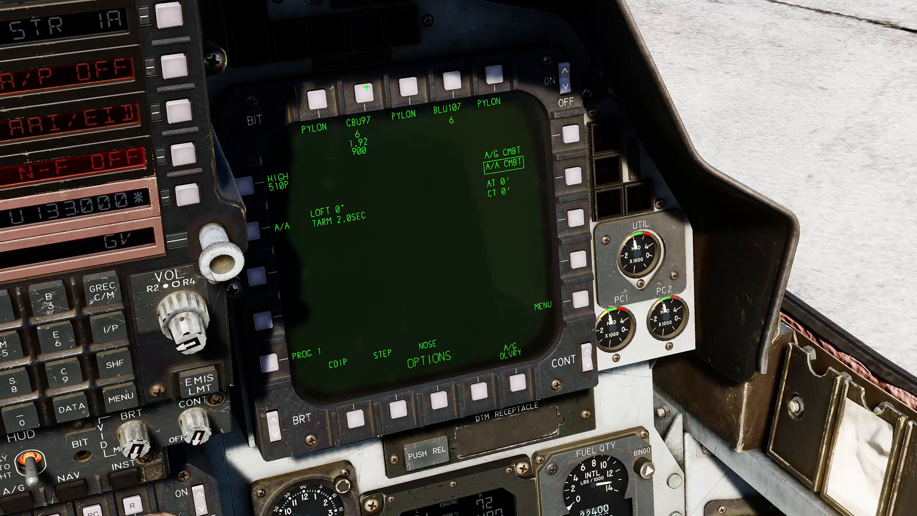